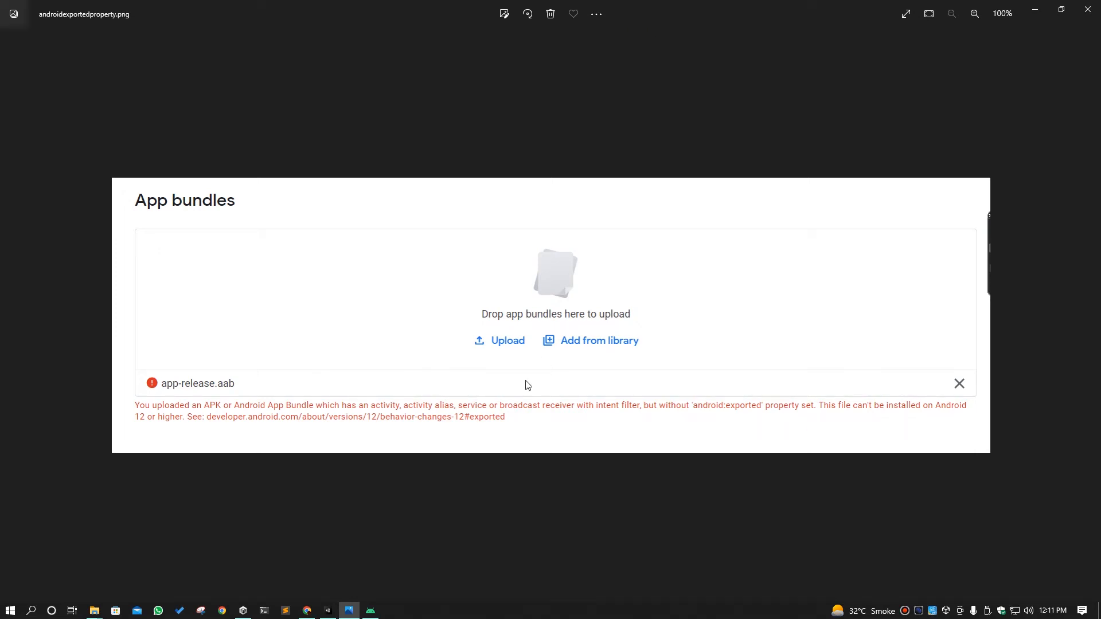
mouse_move(460, 426)
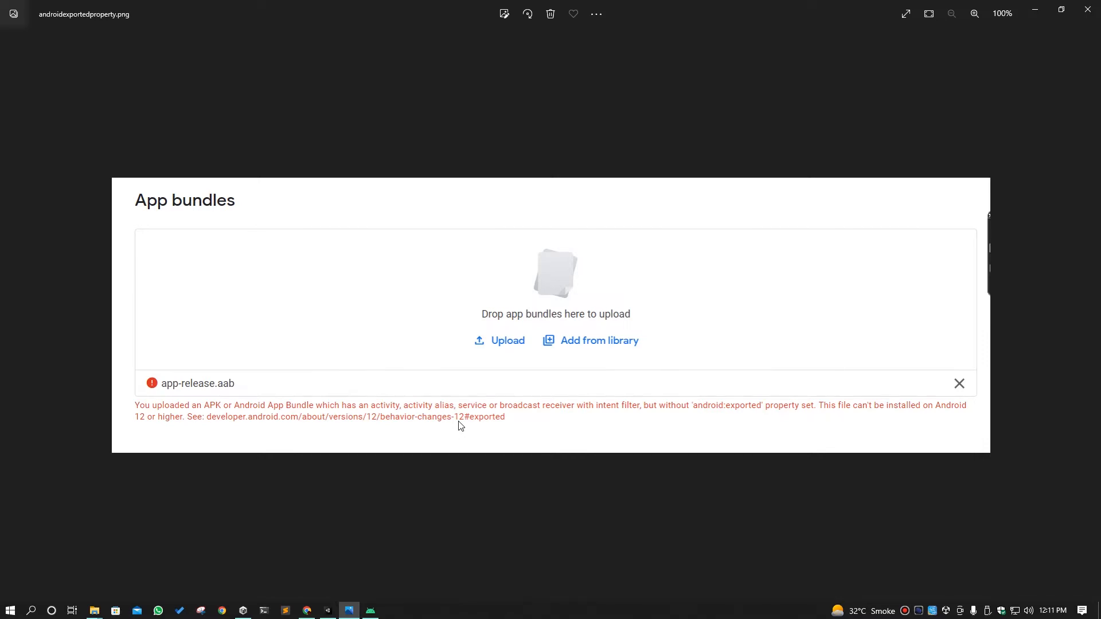
mouse_move(730, 429)
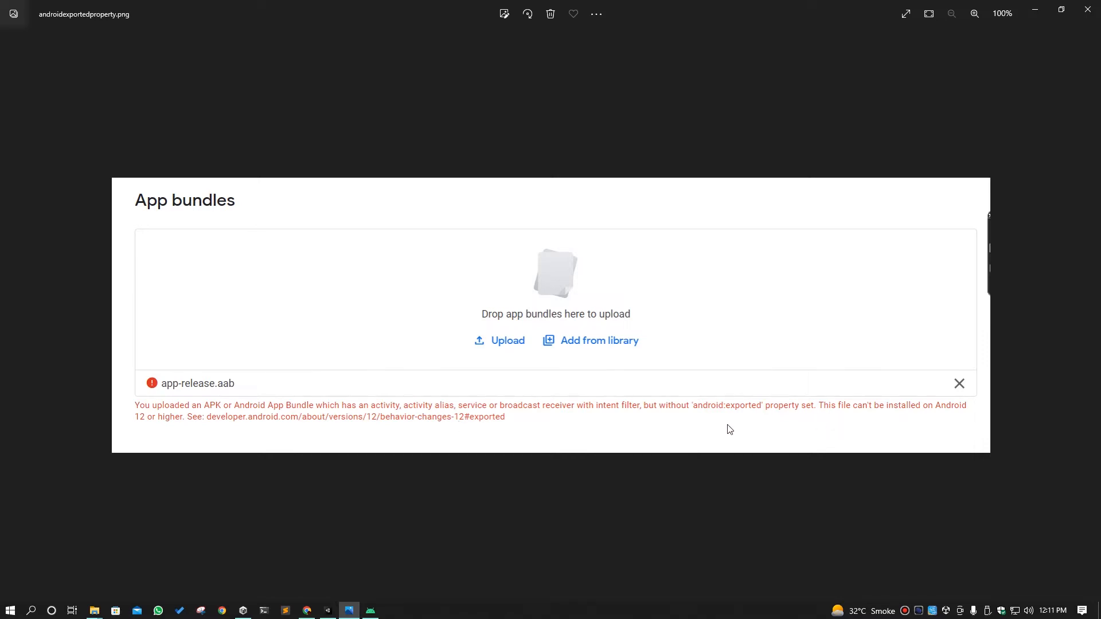
mouse_move(753, 411)
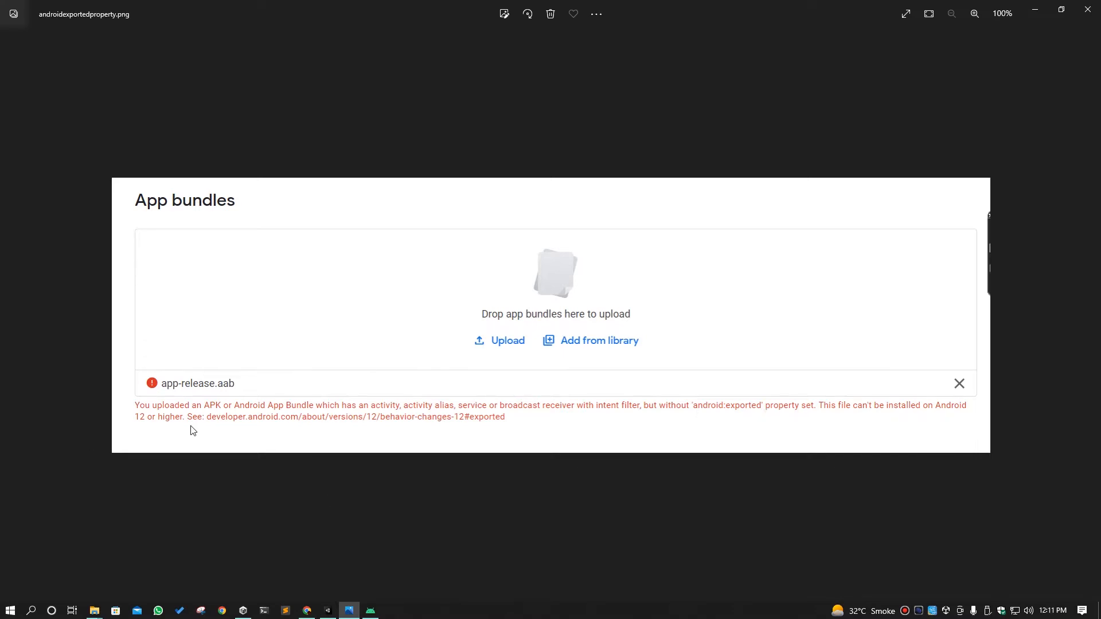
mouse_move(154, 416)
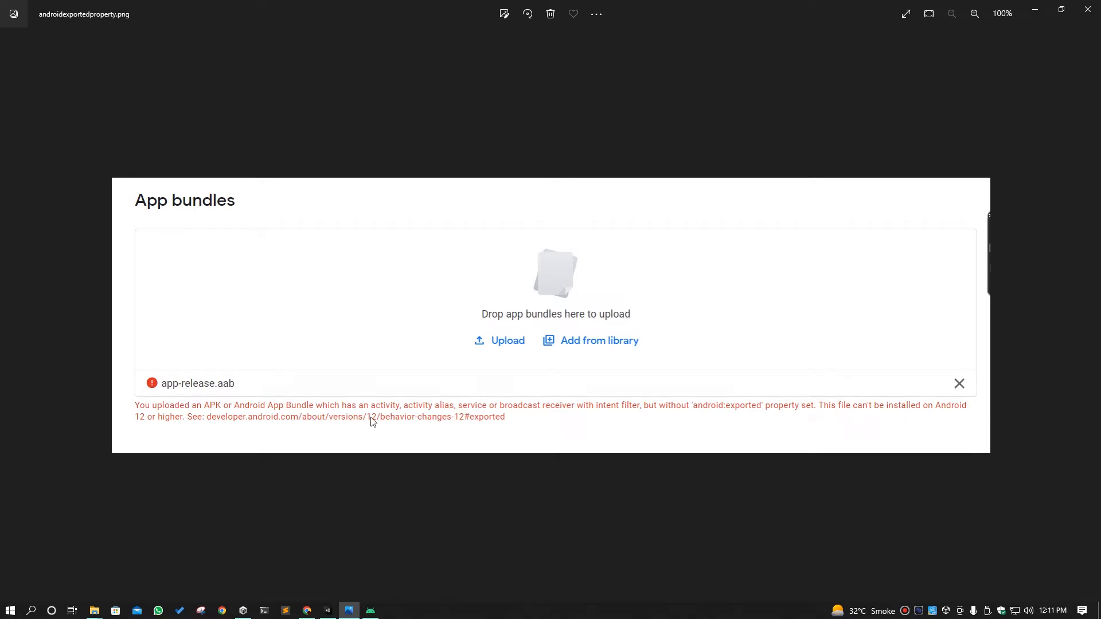
mouse_move(526, 412)
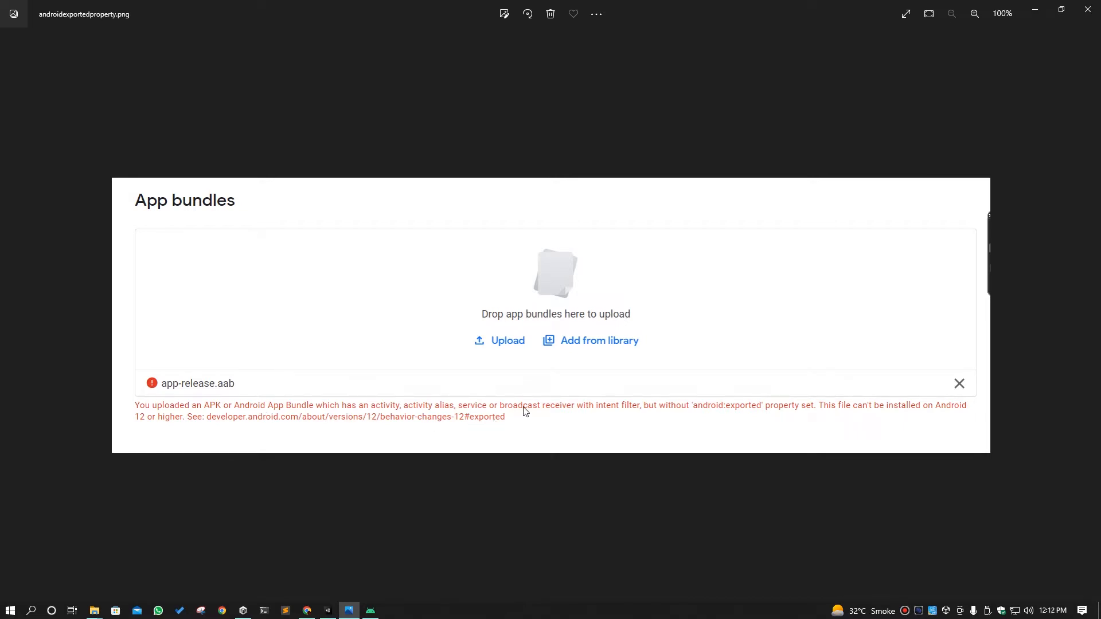
mouse_move(675, 415)
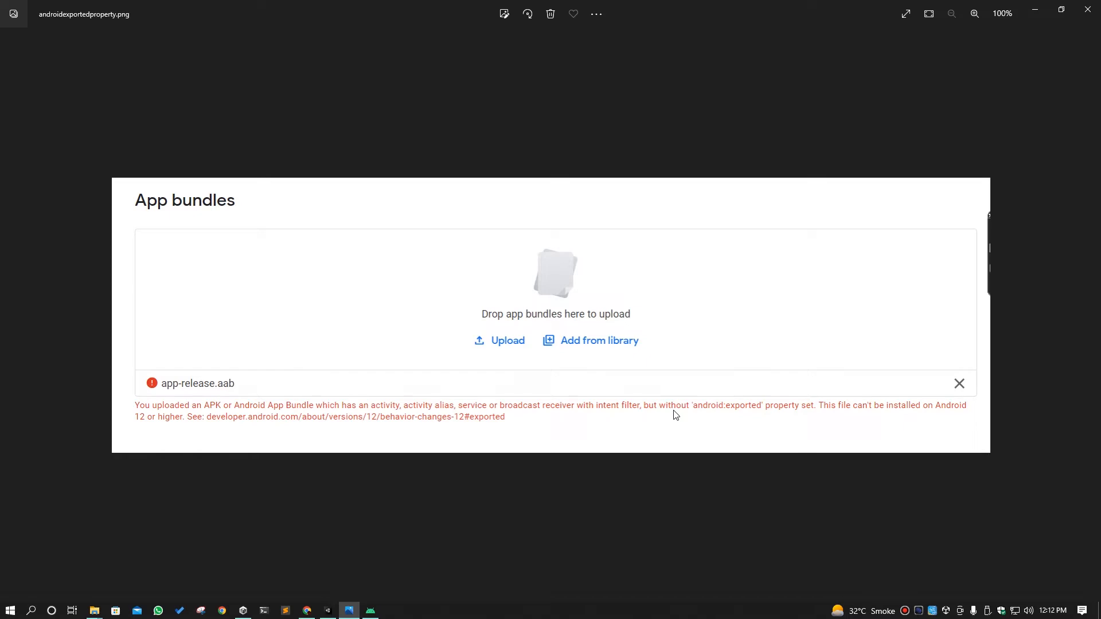
mouse_move(710, 410)
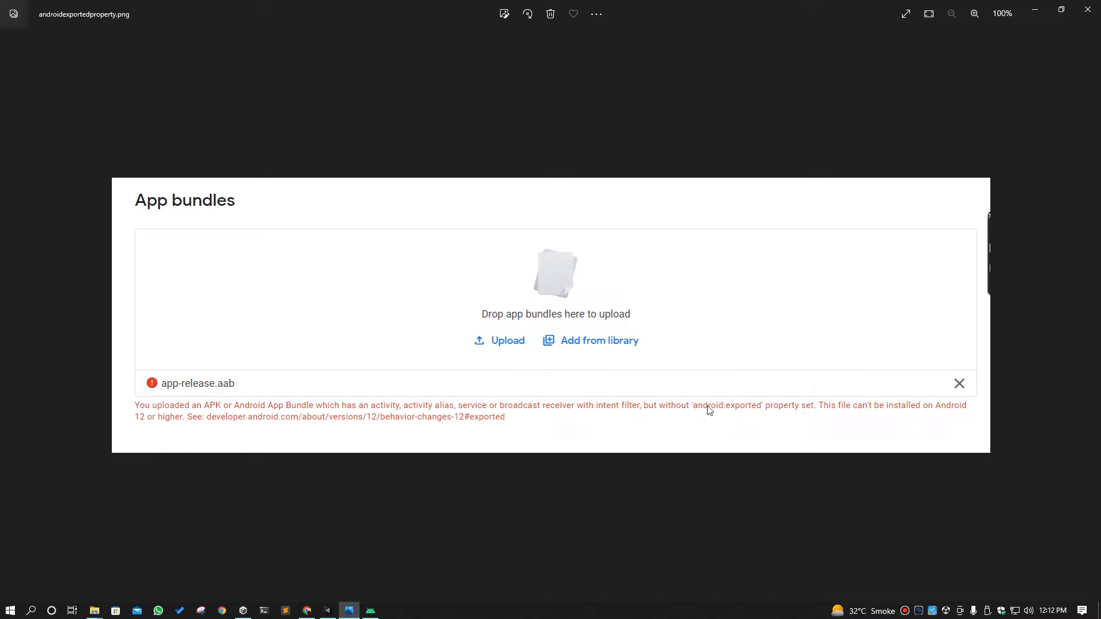
mouse_move(706, 412)
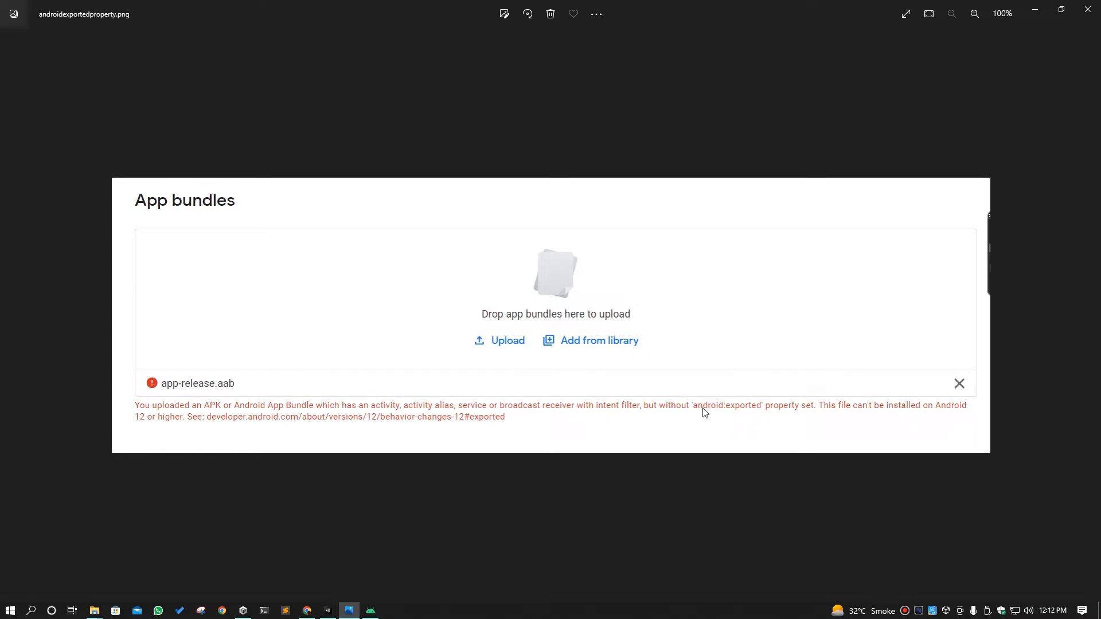
mouse_move(698, 412)
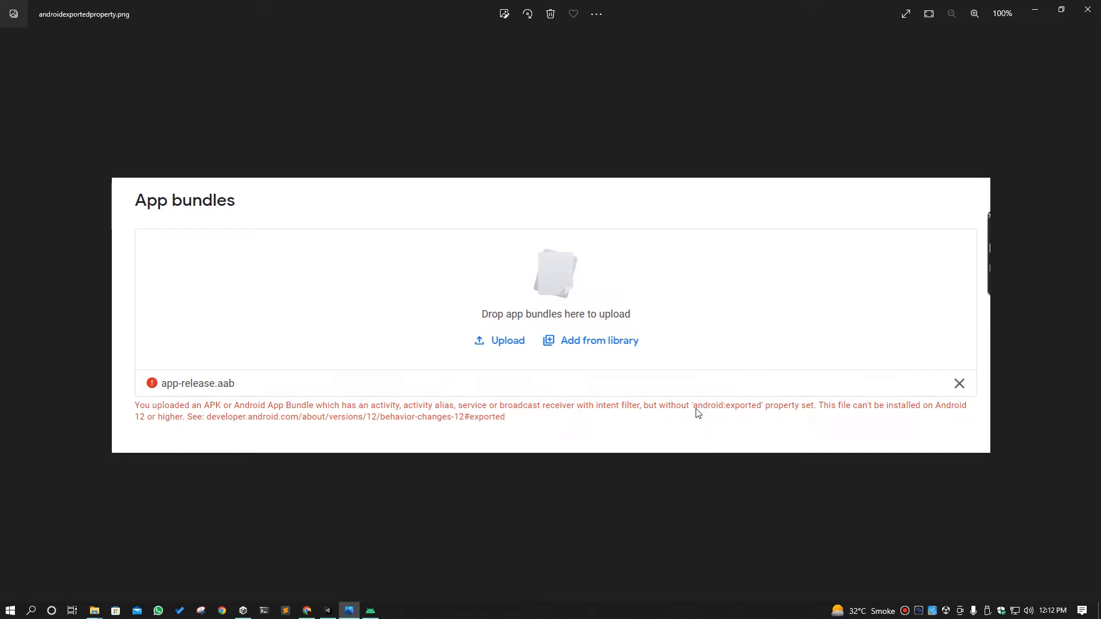
mouse_move(759, 411)
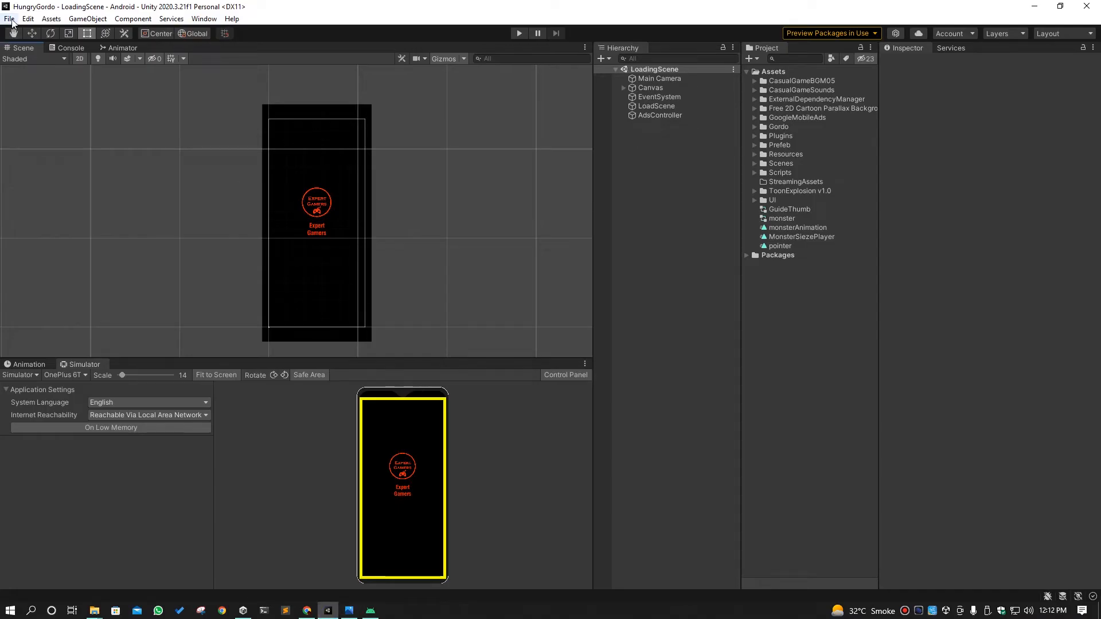
Open Player Settings from Build Settings and re-enable Custom Main Manifest under Publishing Settings.
left_click(9, 19)
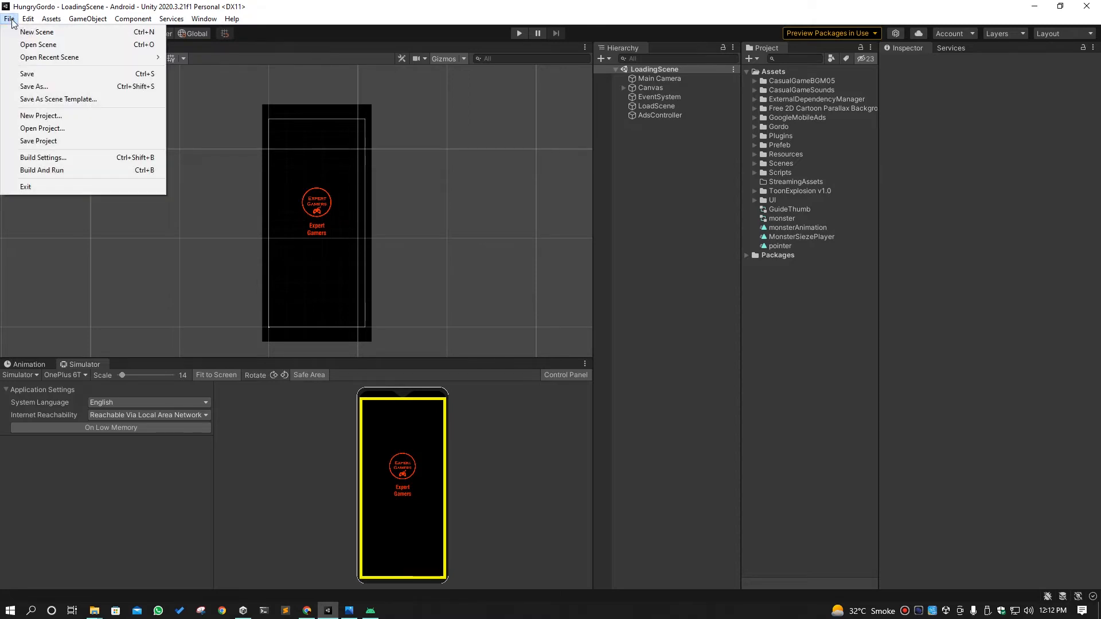
left_click(43, 158)
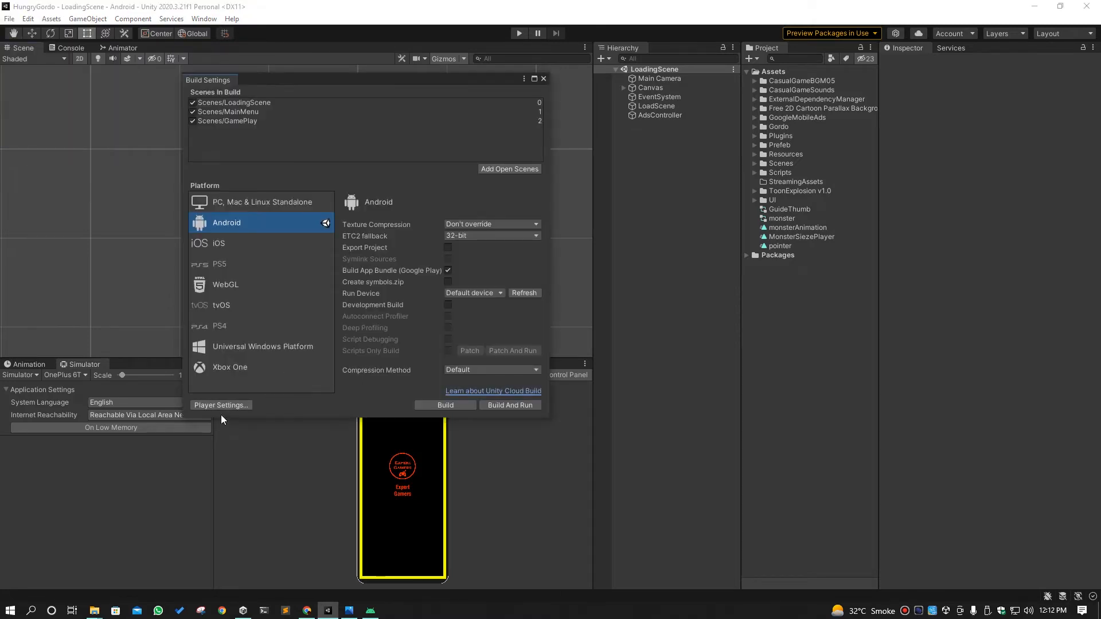
left_click(220, 405)
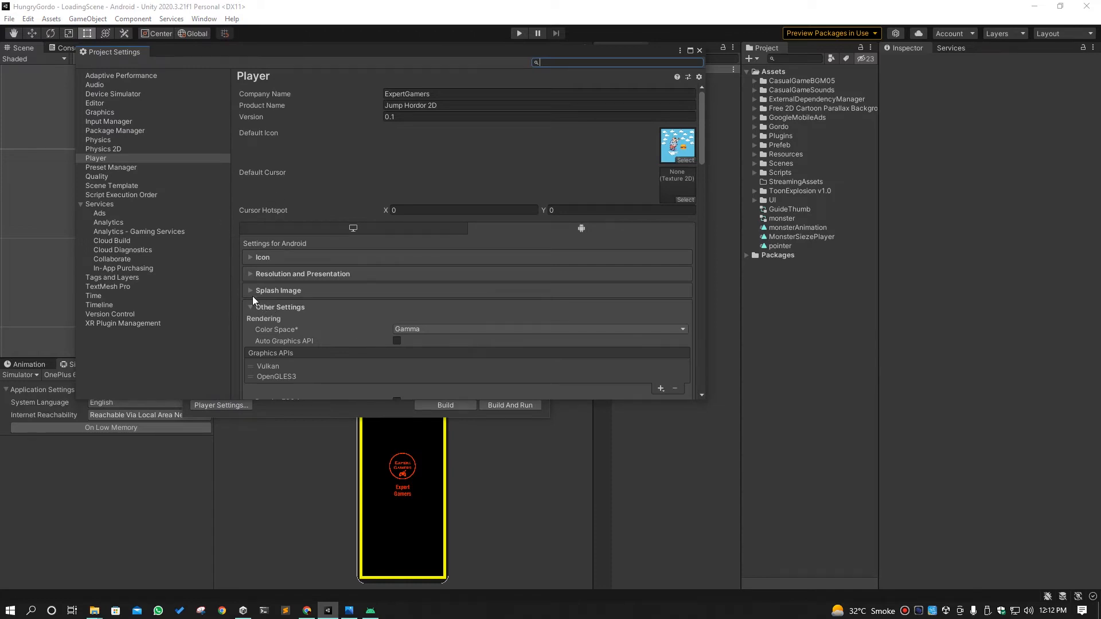
left_click(279, 307)
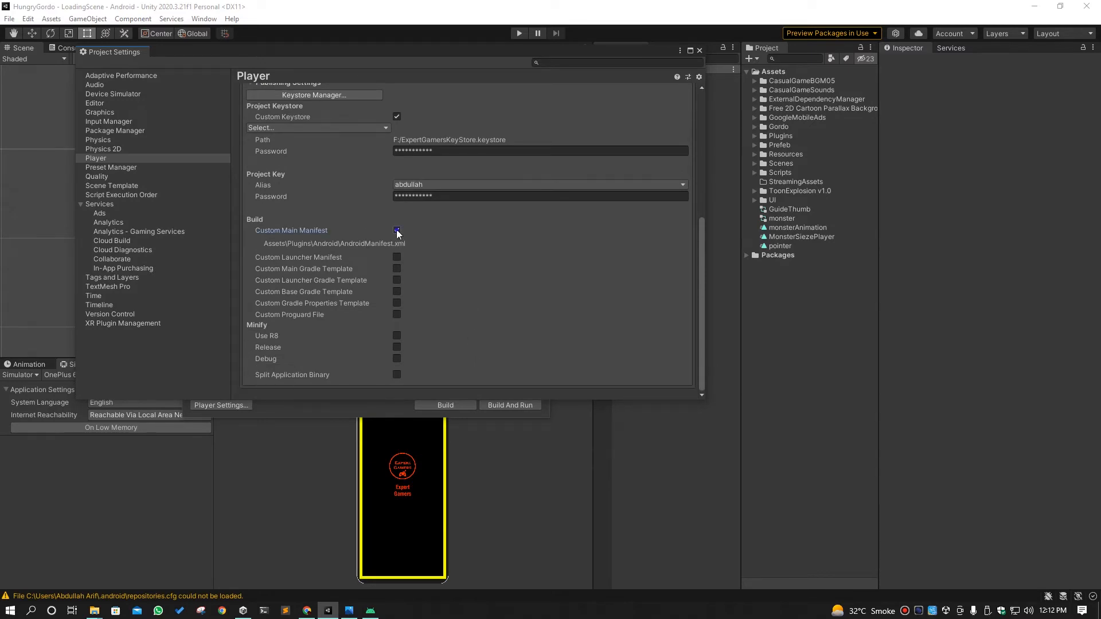
left_click(397, 230)
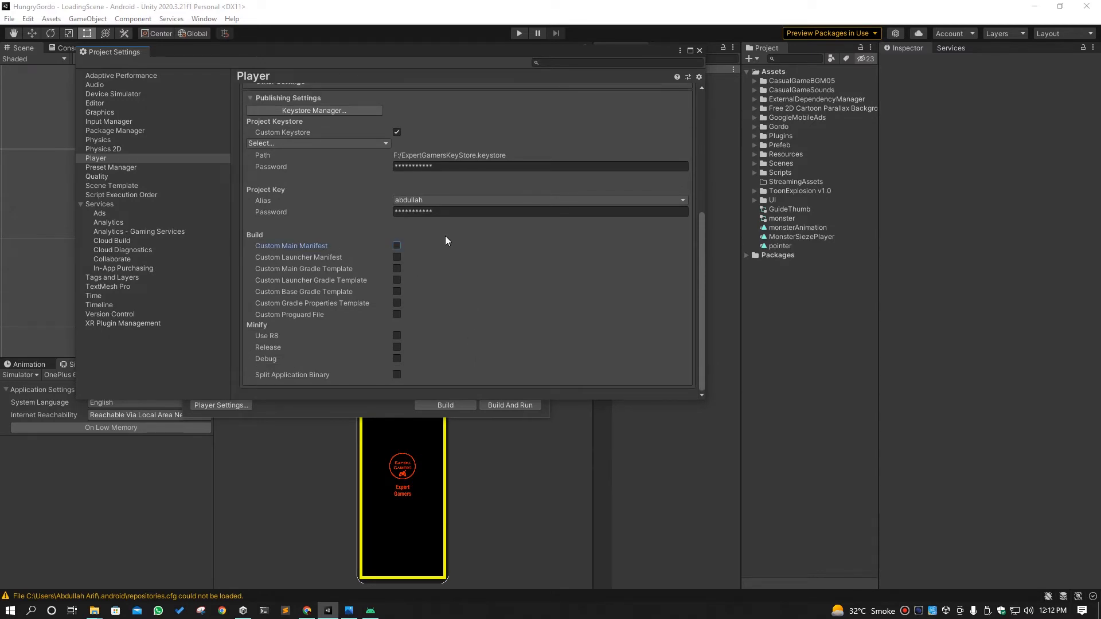
left_click(396, 246)
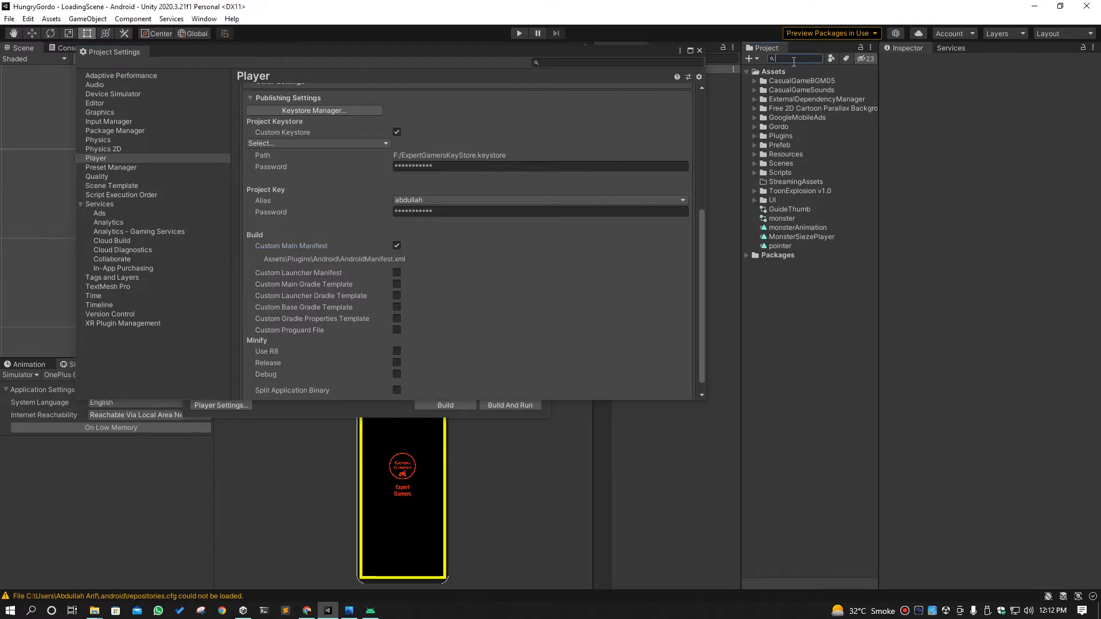
Search the Project window for 'and' and inspect the AndroidManifest asset's contents.
type("and")
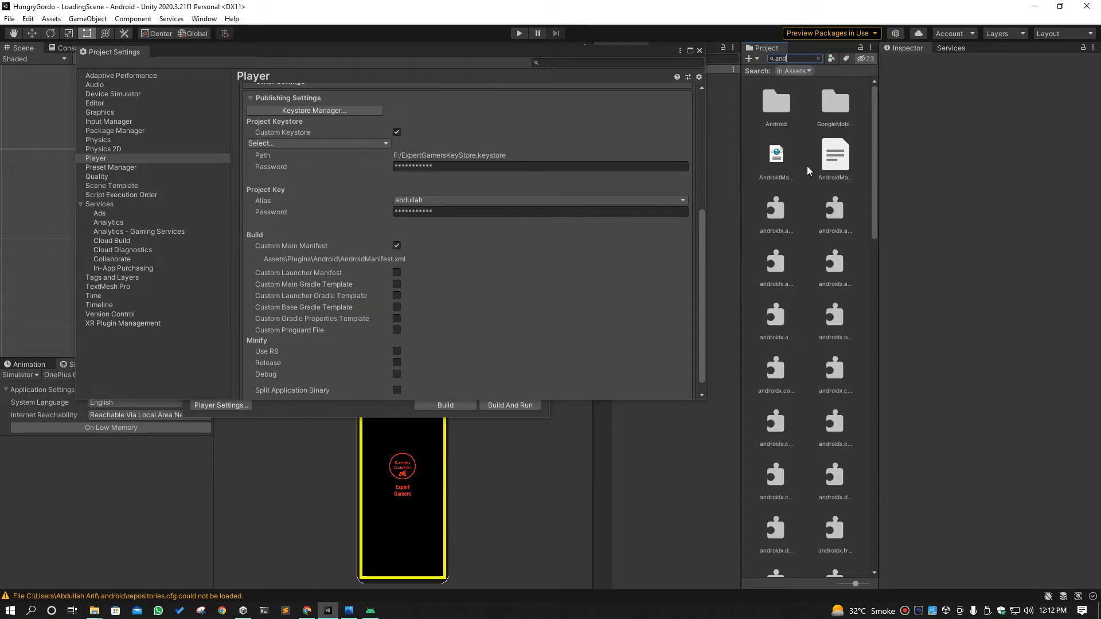
mouse_move(763, 169)
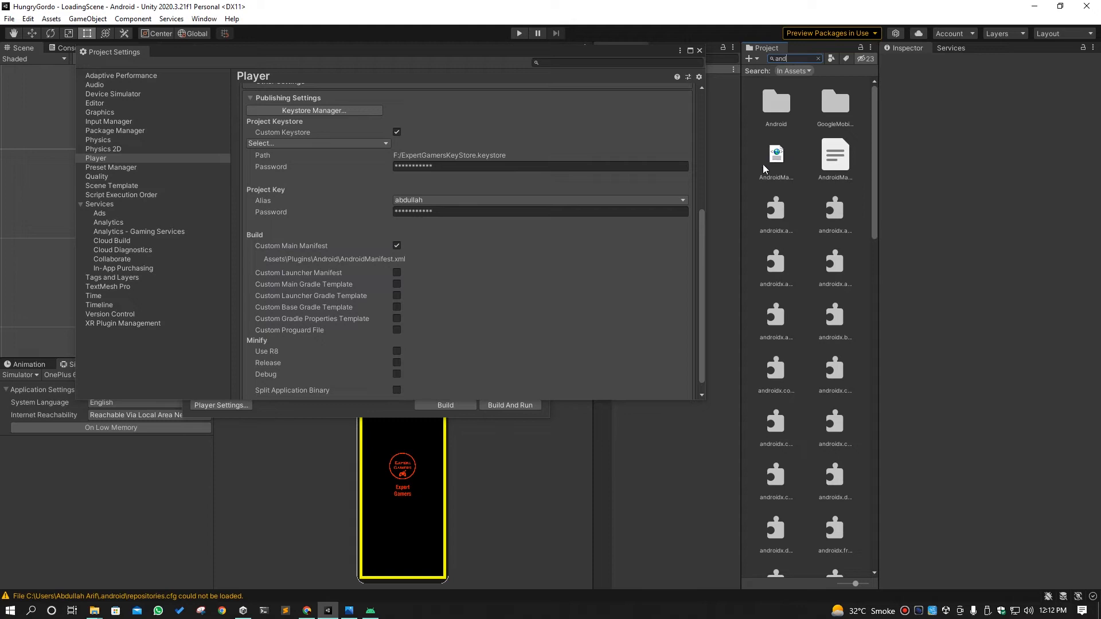
mouse_move(779, 163)
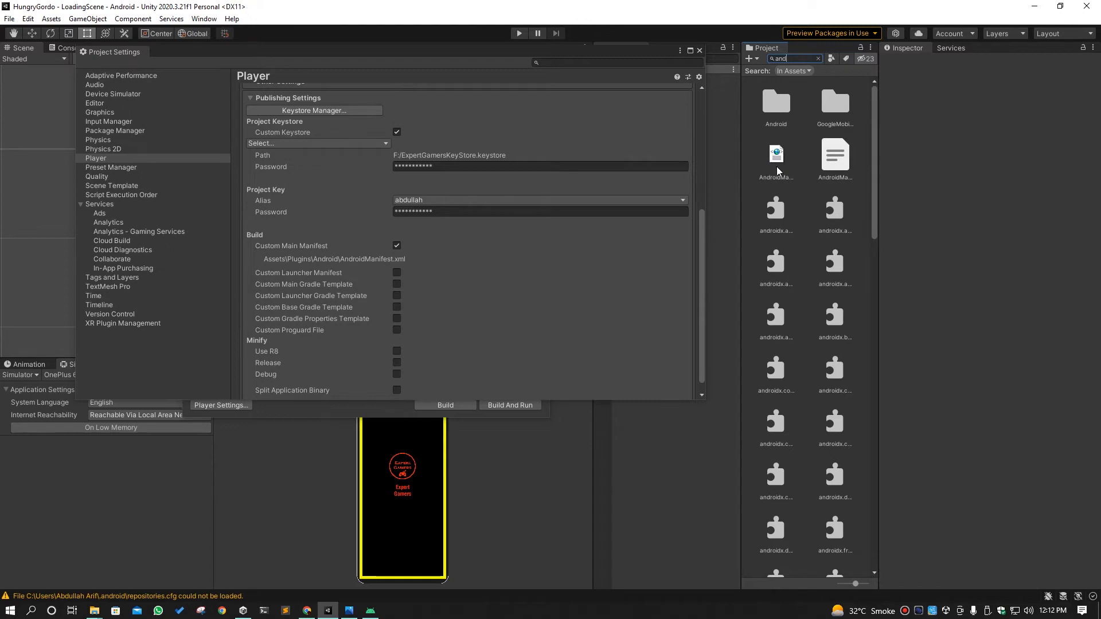
left_click(776, 154)
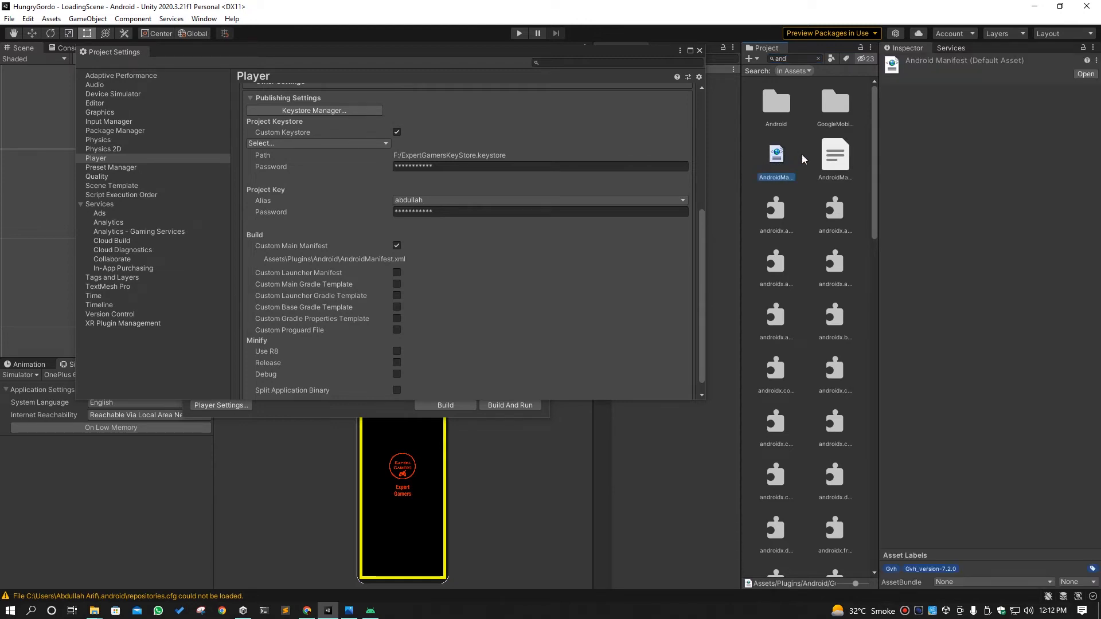
mouse_move(389, 242)
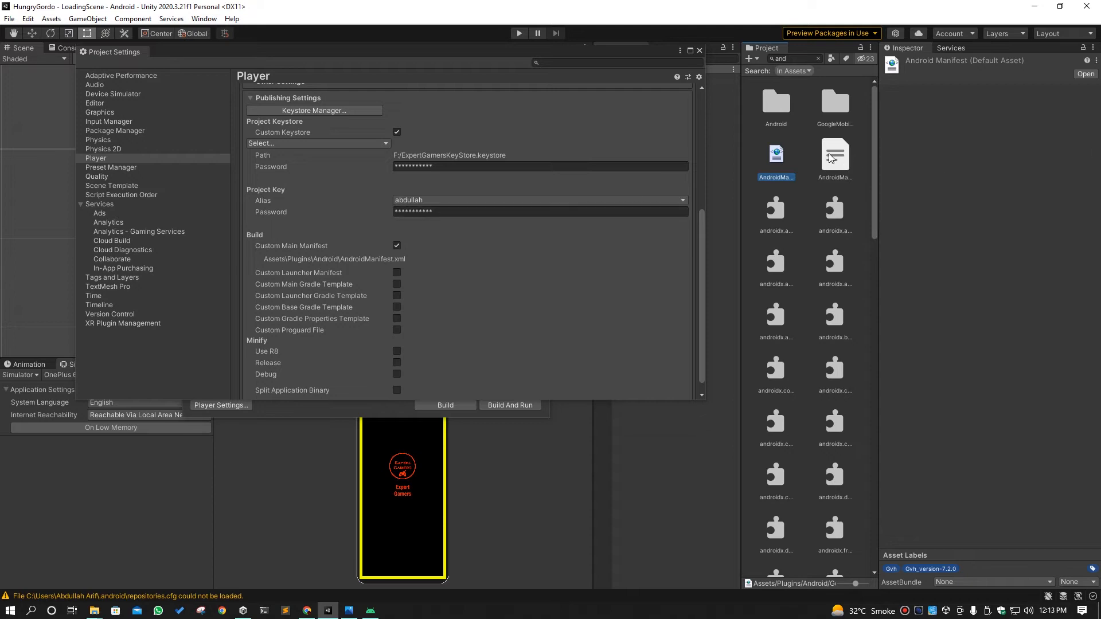
left_click(835, 153)
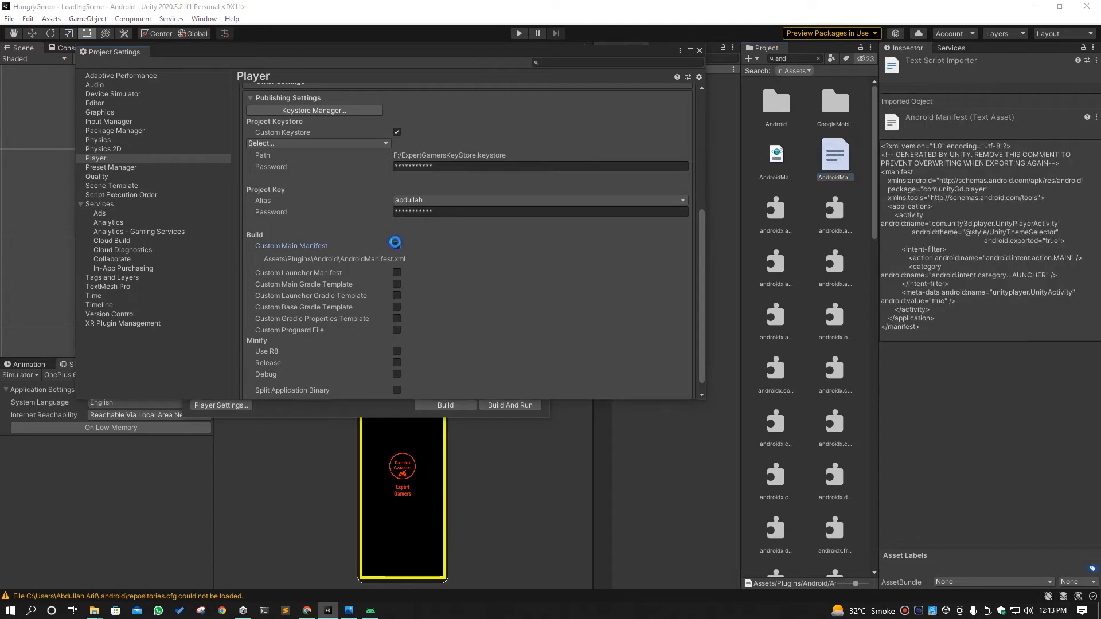
Toggle Custom Main Manifest off and on, then reselect the AndroidManifest asset.
left_click(397, 245)
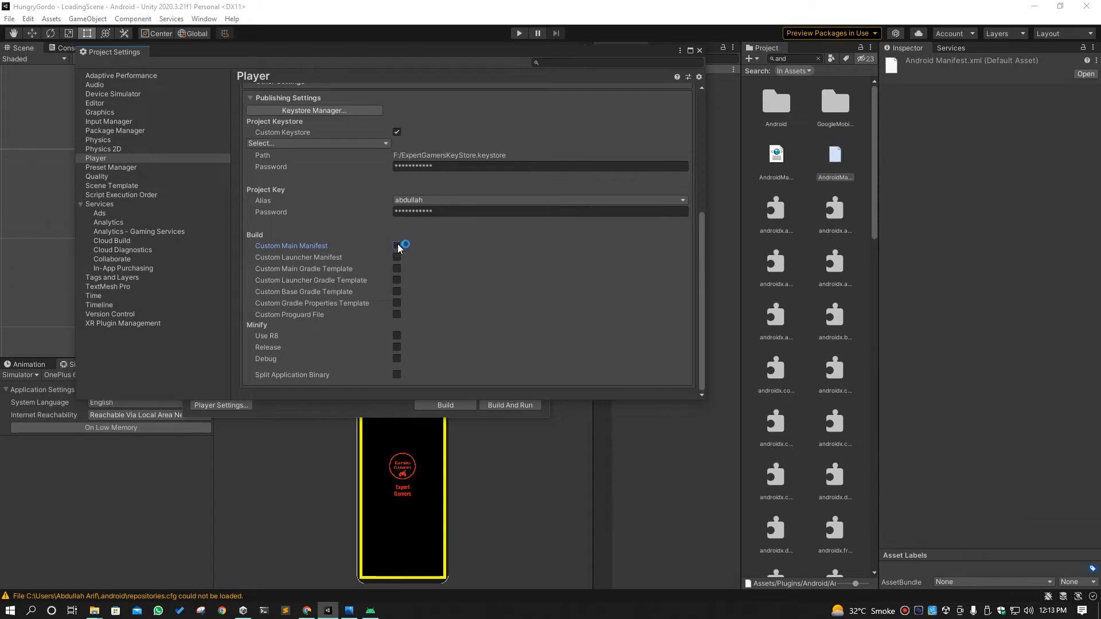
left_click(396, 246)
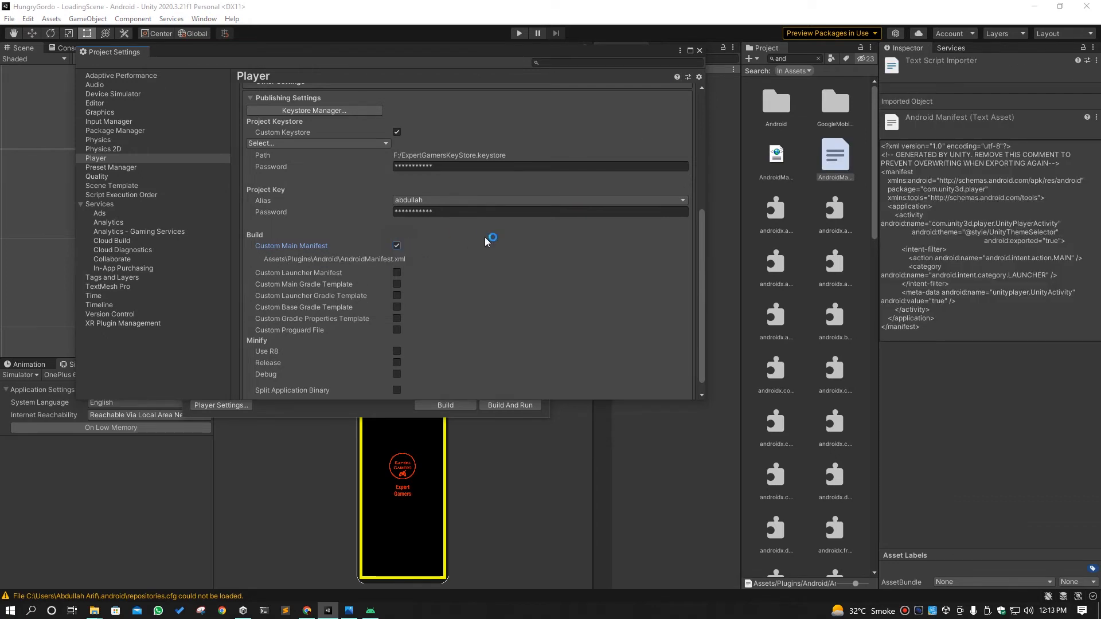
mouse_move(798, 181)
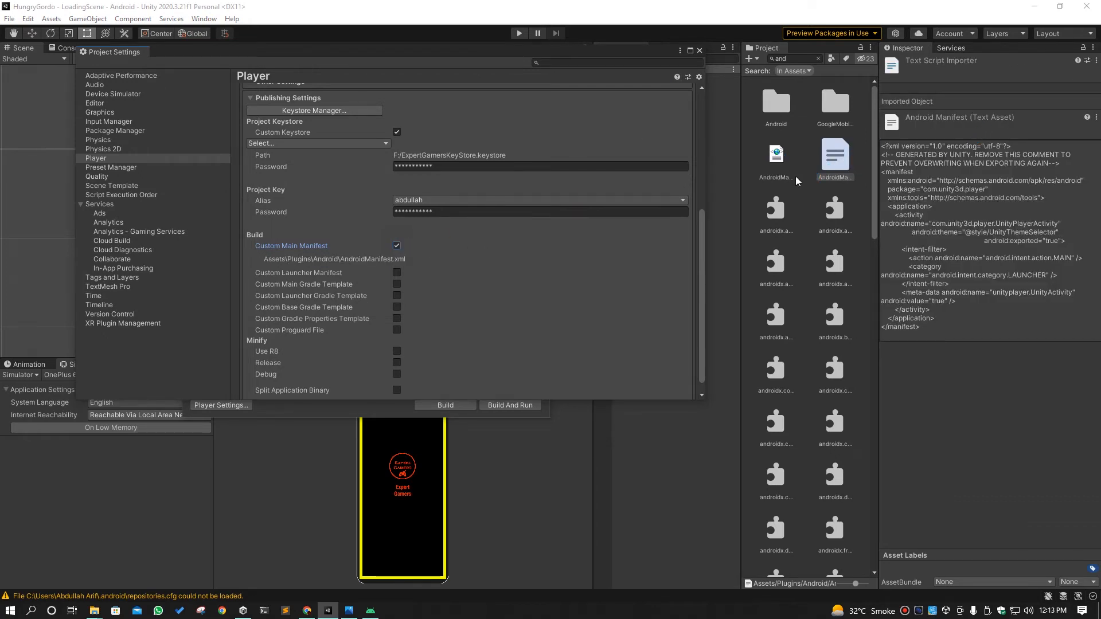
left_click(776, 153)
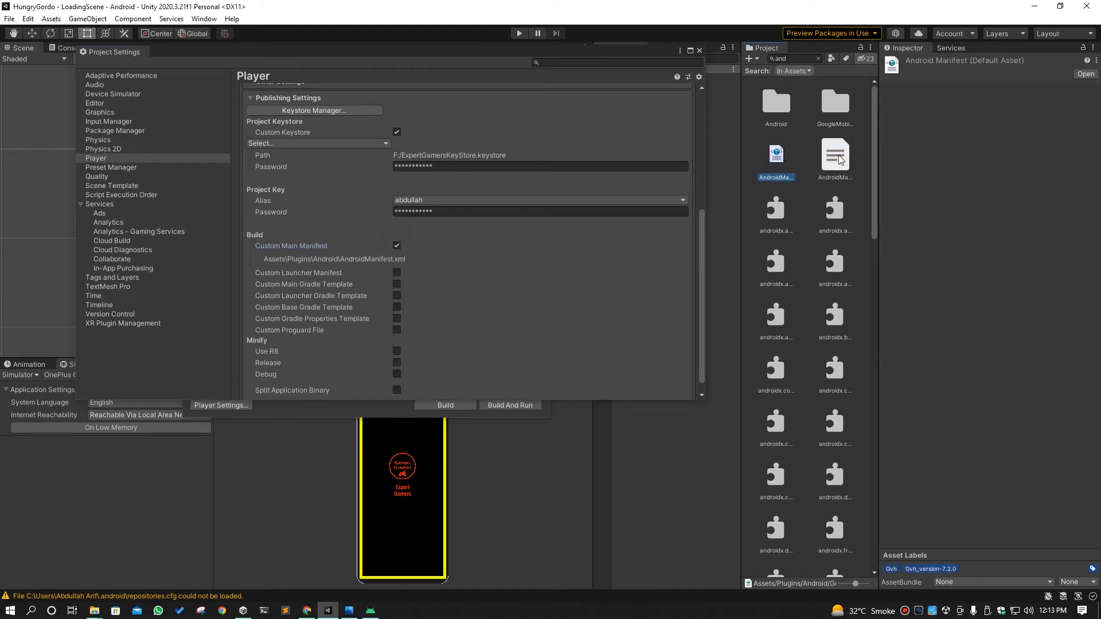
Open AndroidManifest.xml in Visual Studio and add android:exported="true" to the activity tag.
double_click(835, 154)
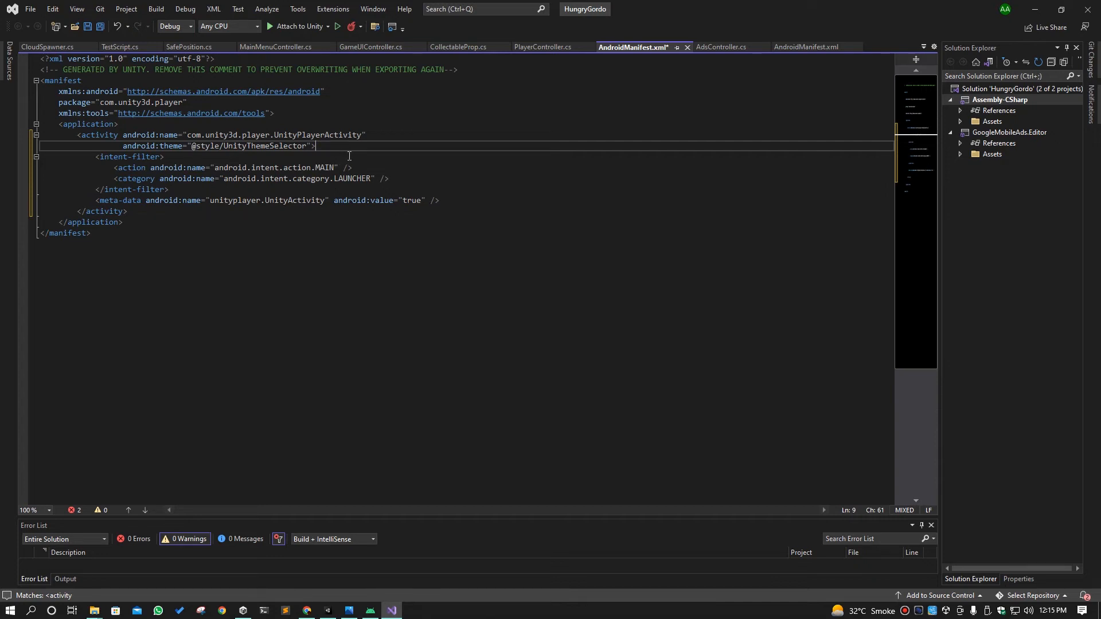
key("Backspace")
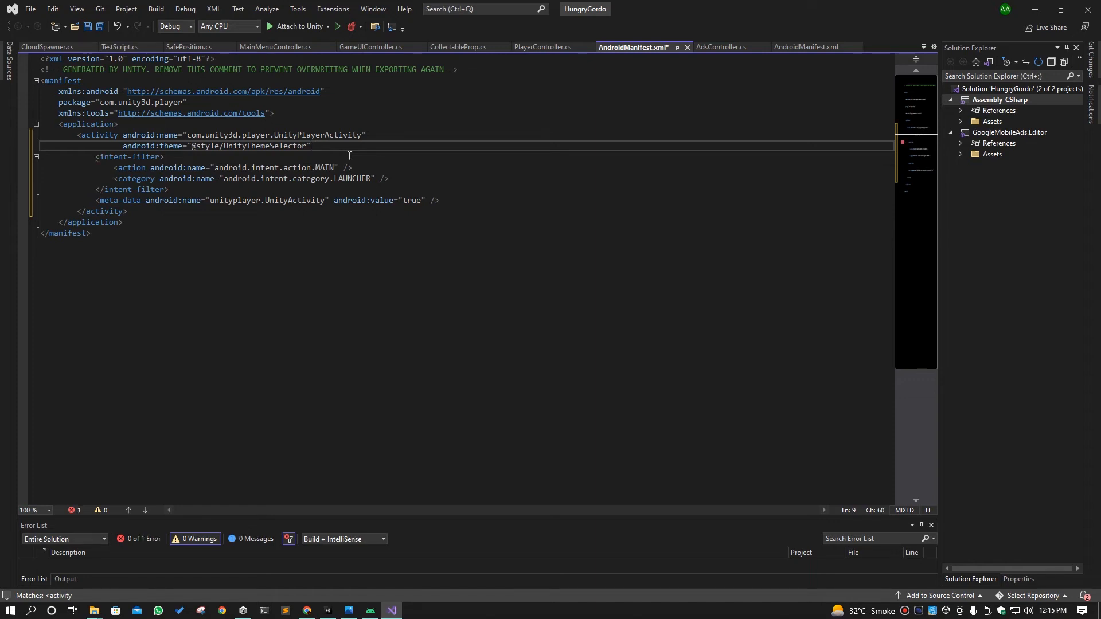
type("and")
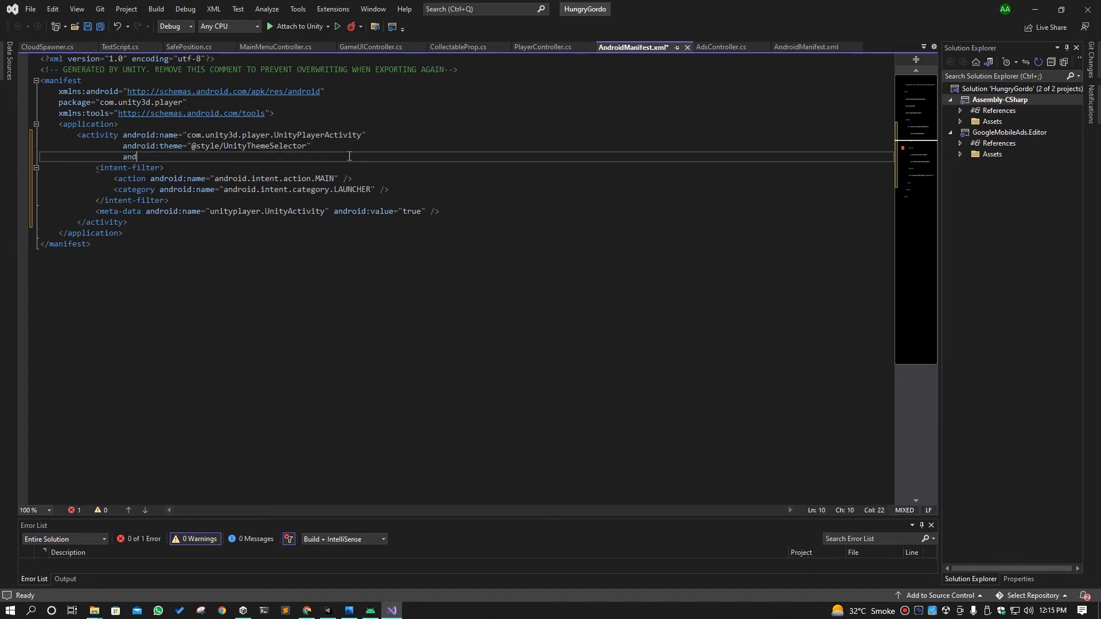
type("roid")
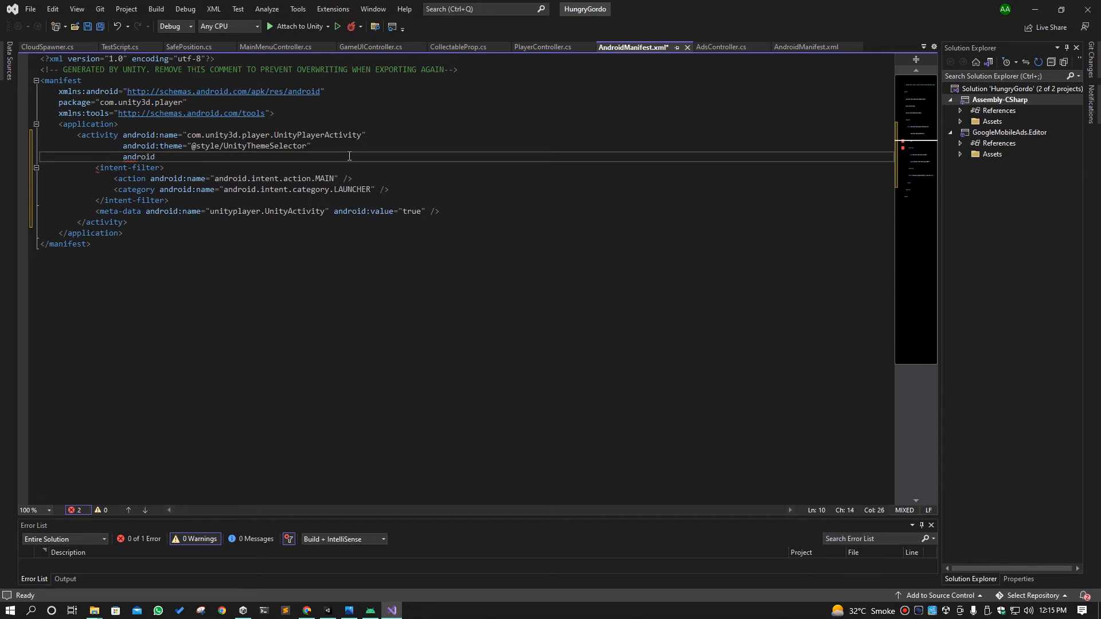
type(":eexport")
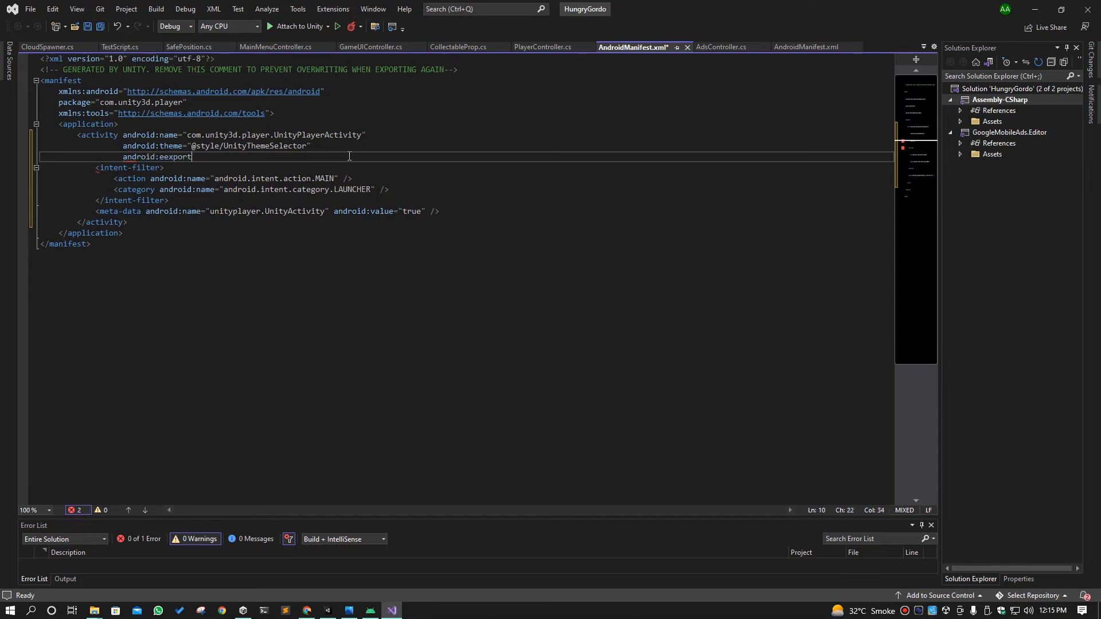
type("ed:\"tru")
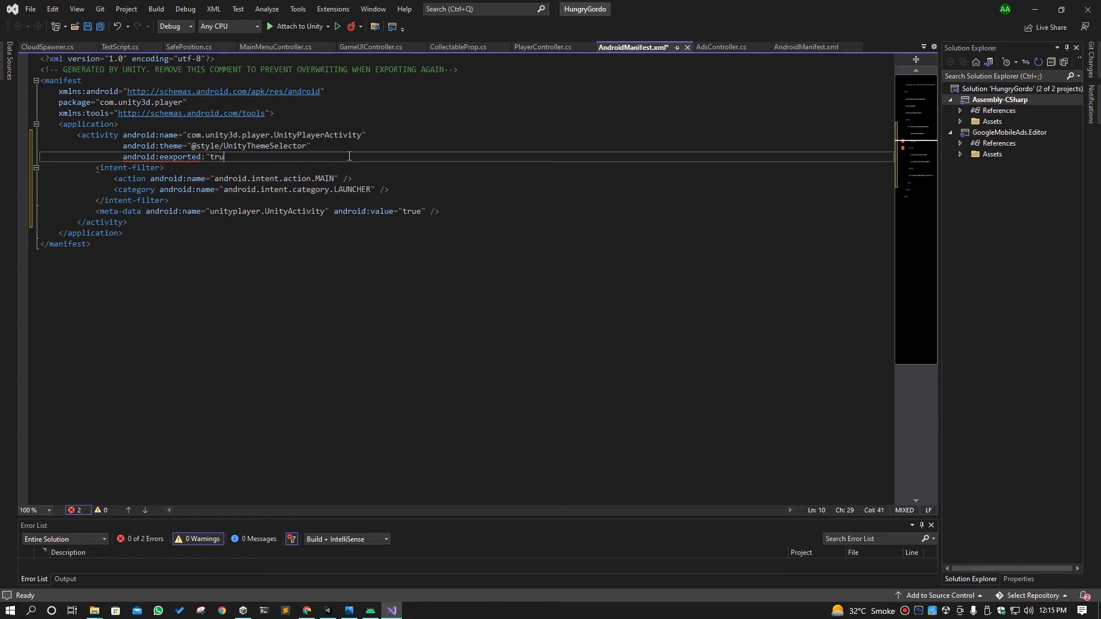
type("e\">")
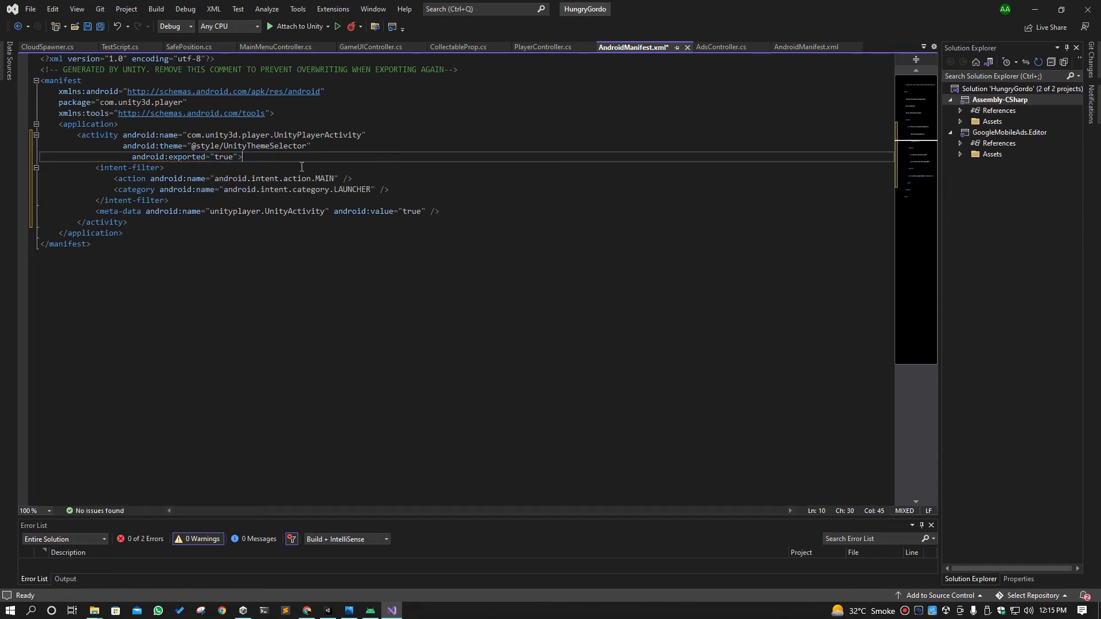
Save the edited AndroidManifest.xml.
key("ctrl+s")
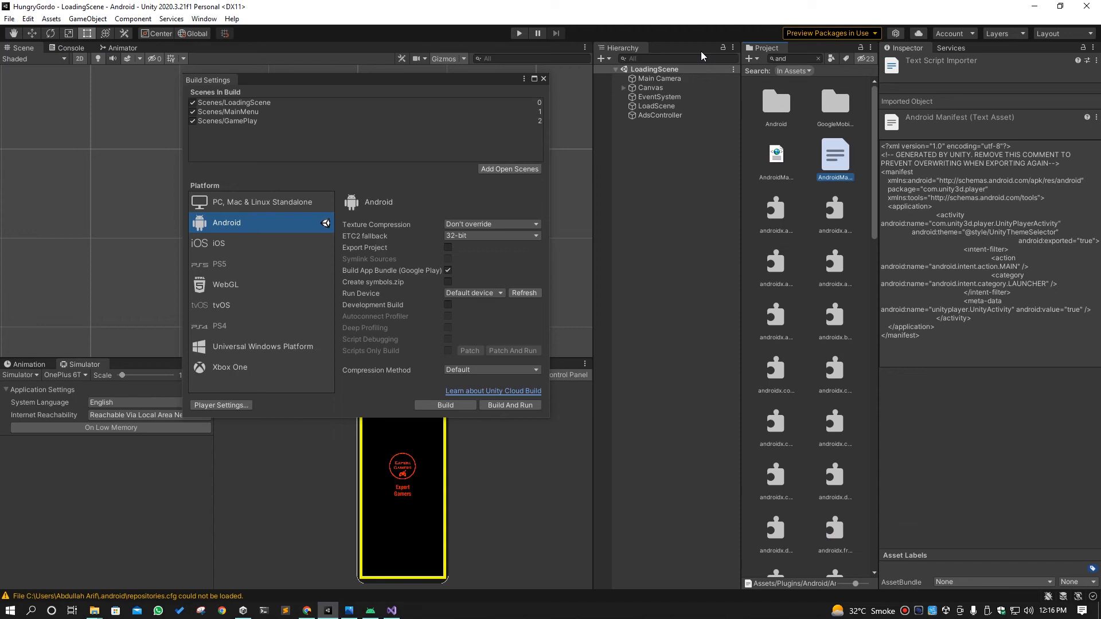
mouse_move(701, 59)
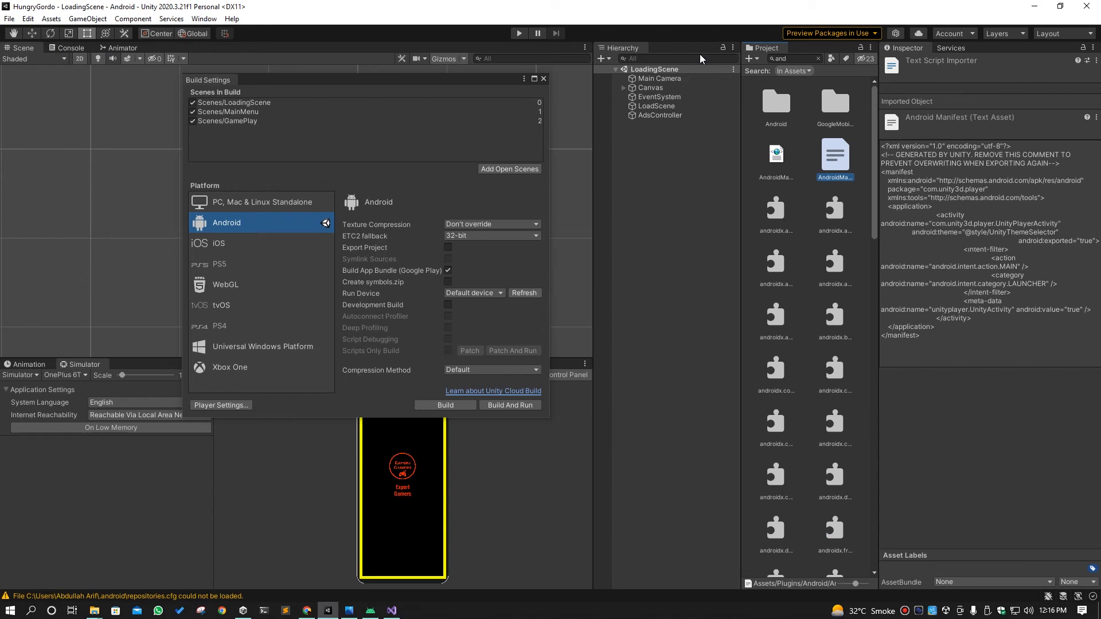